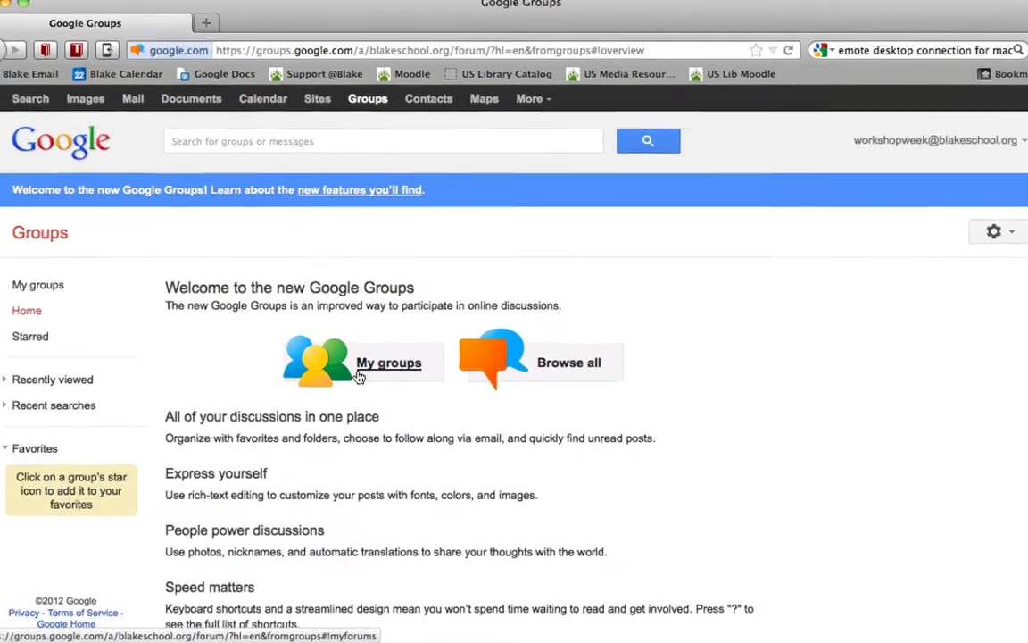
Open the Workshop Week 2012 group from My groups
{"action": "left_click", "coordinate": [388, 362]}
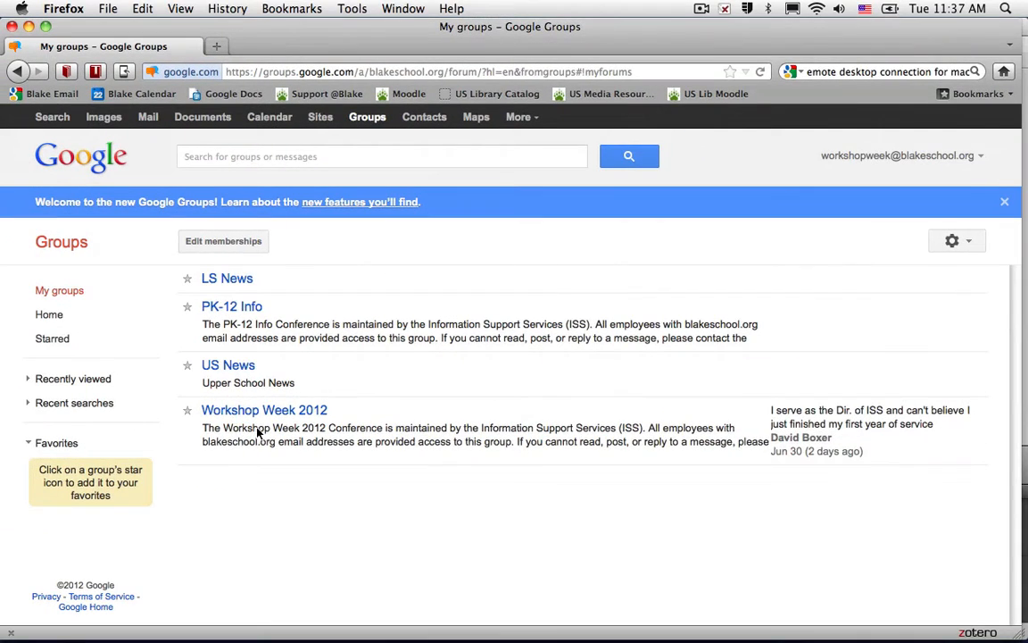
{"action": "left_click", "coordinate": [265, 410]}
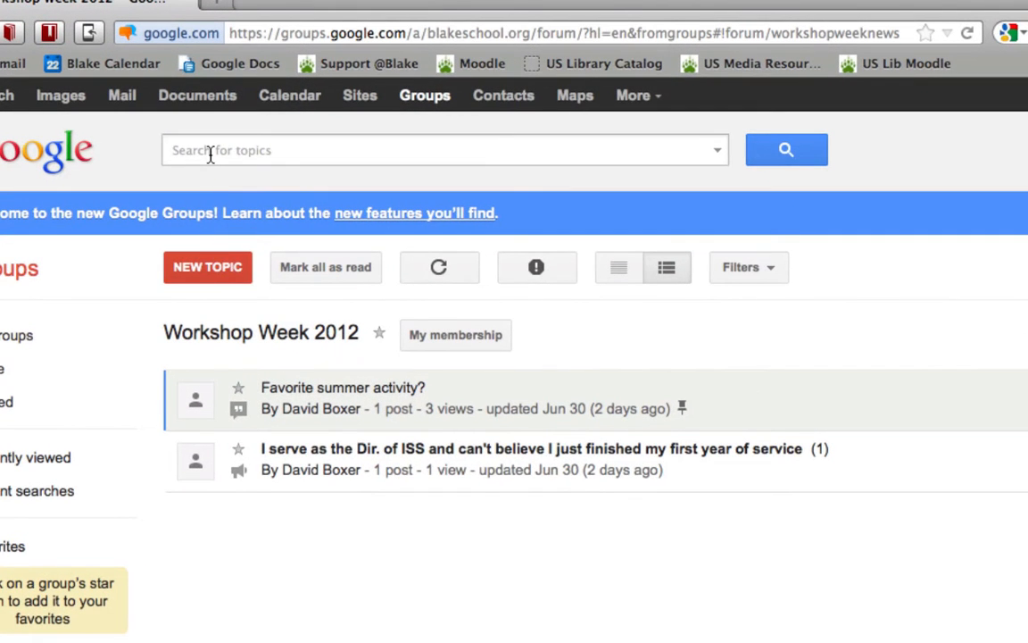
Search the group for 'Favorite' and open the 'Favorite summer activity?' topic
{"action": "type", "text": "Favor"}
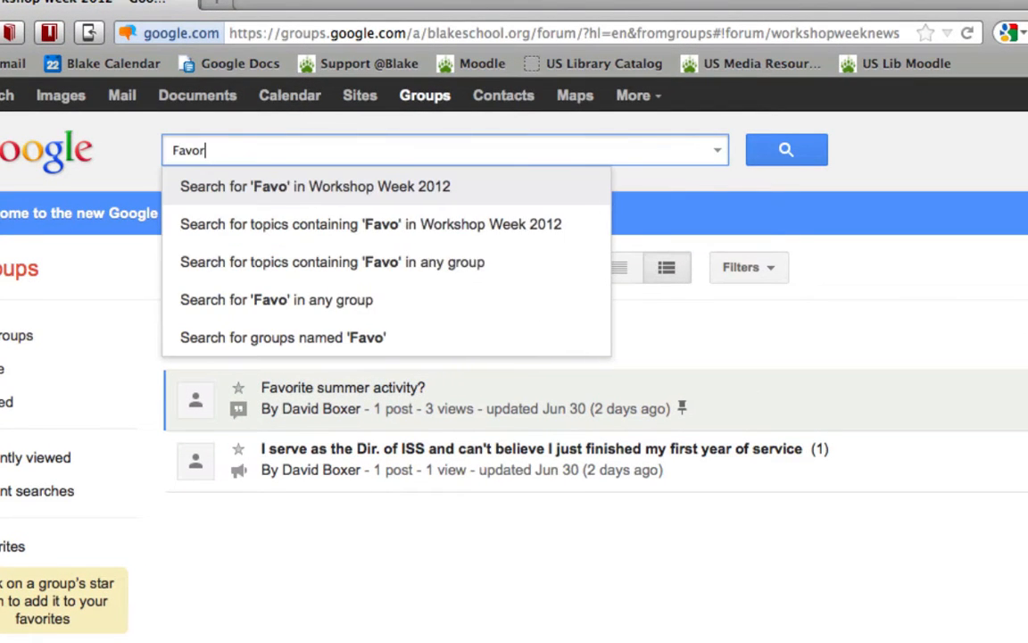
{"action": "type", "text": "ite"}
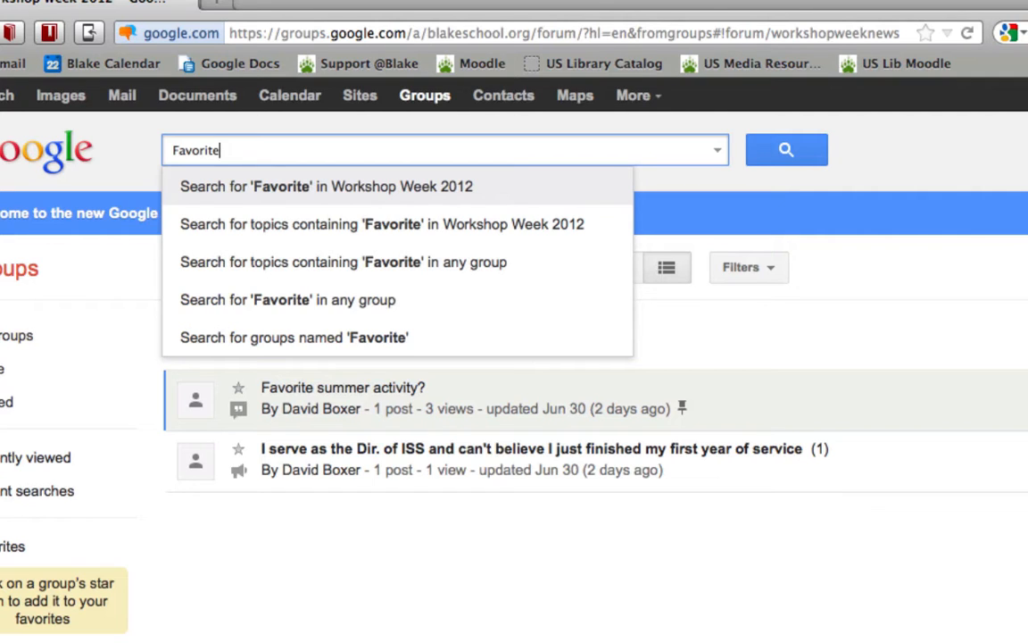
{"action": "left_click", "coordinate": [324, 186]}
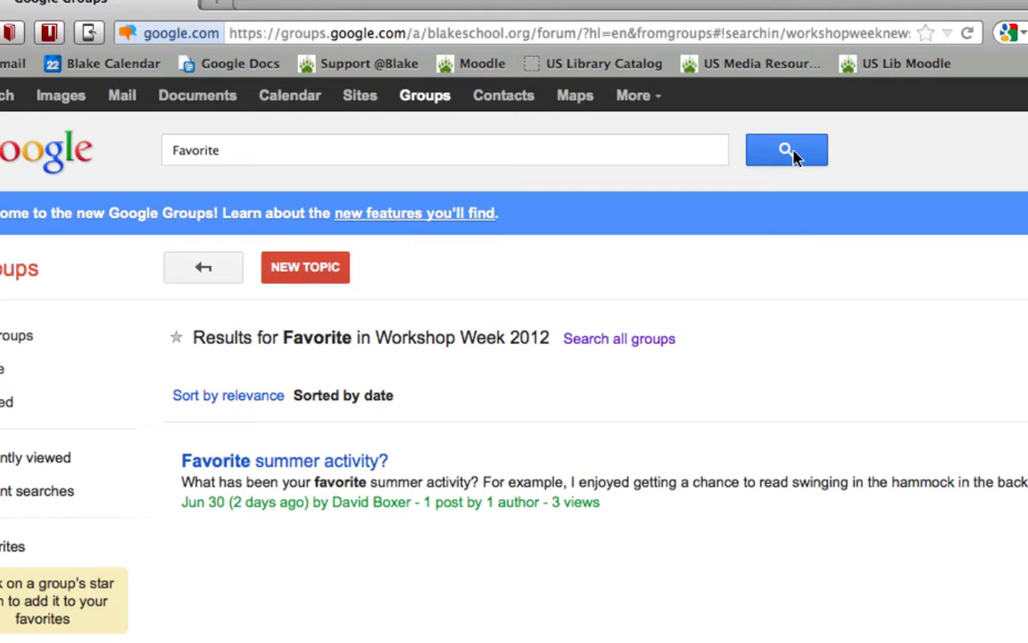
{"action": "mouse_move", "coordinate": [214, 357]}
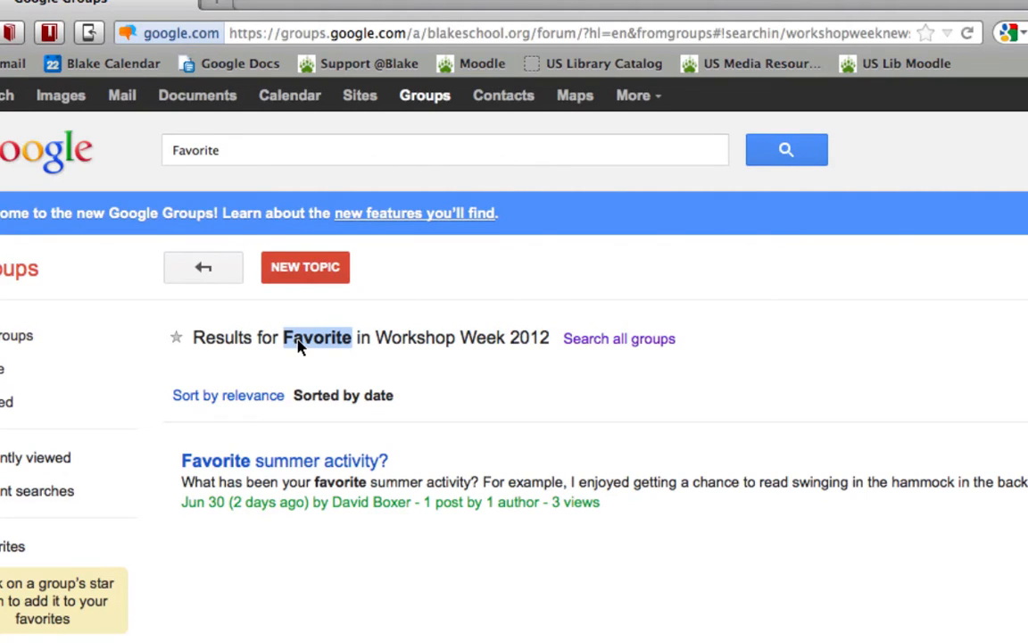
{"action": "mouse_move", "coordinate": [490, 358]}
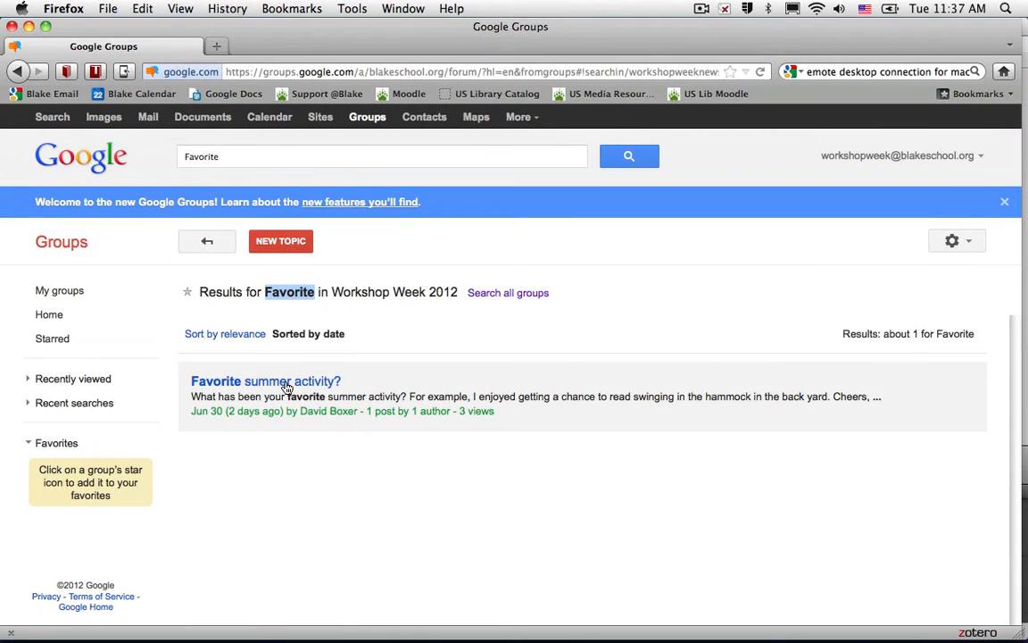
{"action": "left_click", "coordinate": [265, 380]}
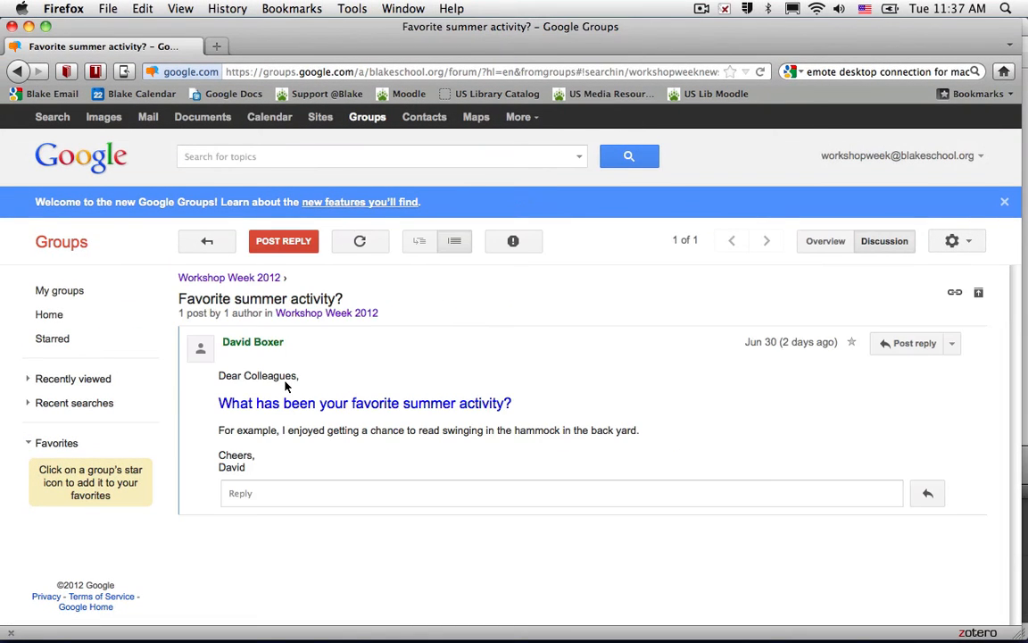